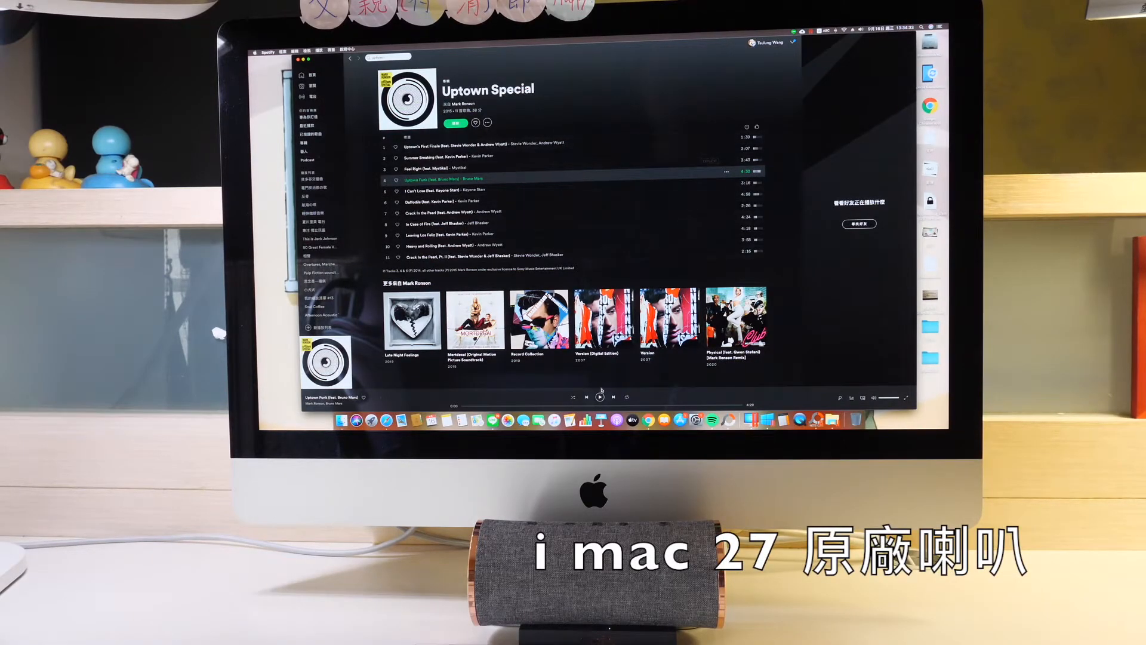
# - Start playing Uptown Funk from the Uptown Special album through the iMac speakers
pyautogui.click(598, 396)
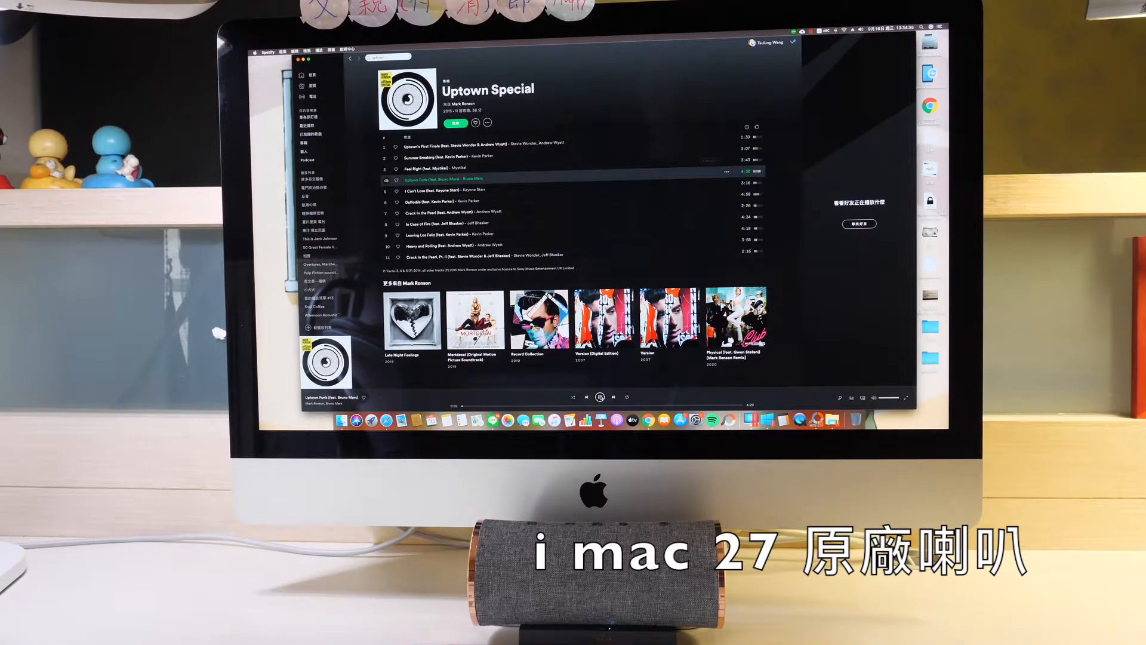
pyautogui.click(598, 396)
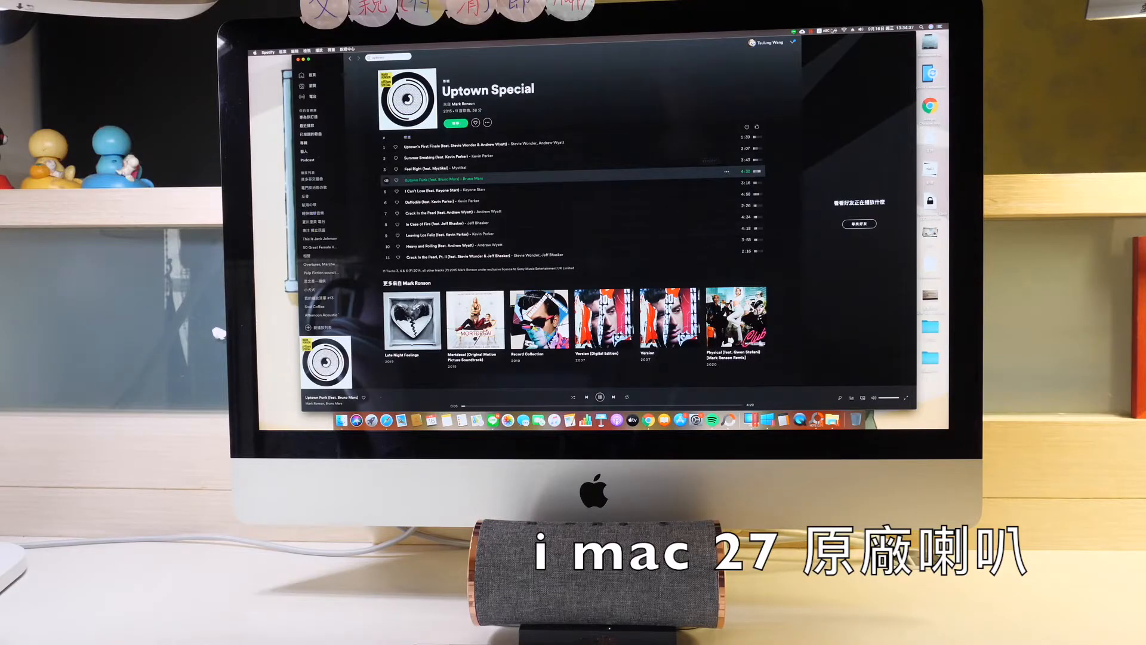
pyautogui.click(836, 28)
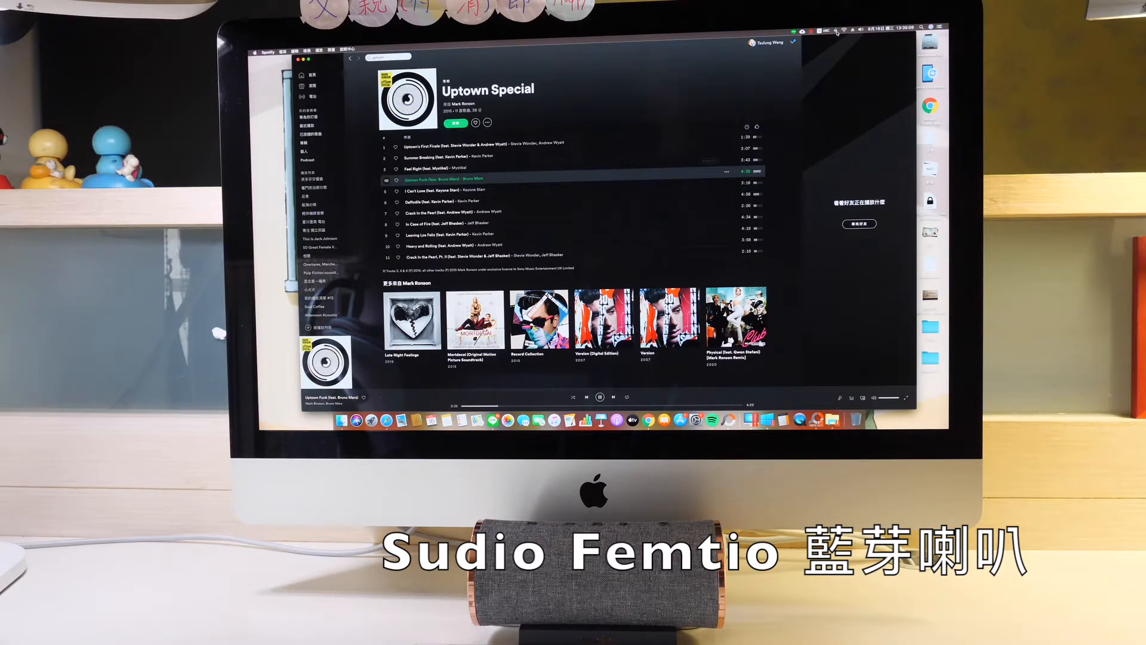
# - Restart Uptown Funk from the beginning twice to compare with the Sudio Femtio speaker
pyautogui.click(837, 27)
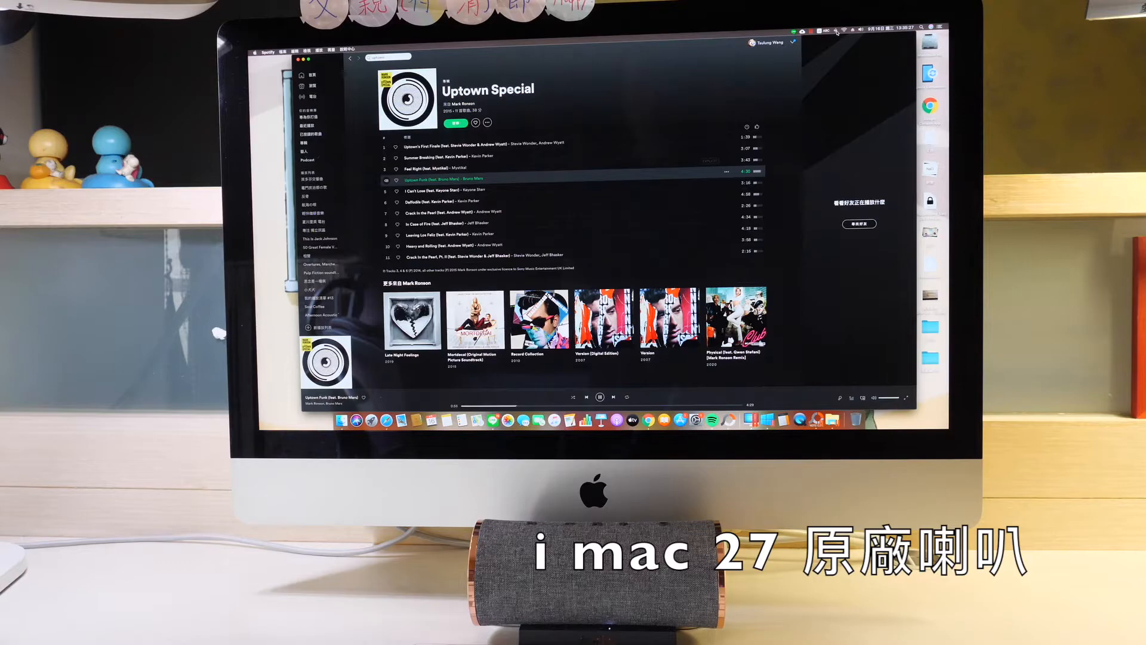
pyautogui.click(835, 28)
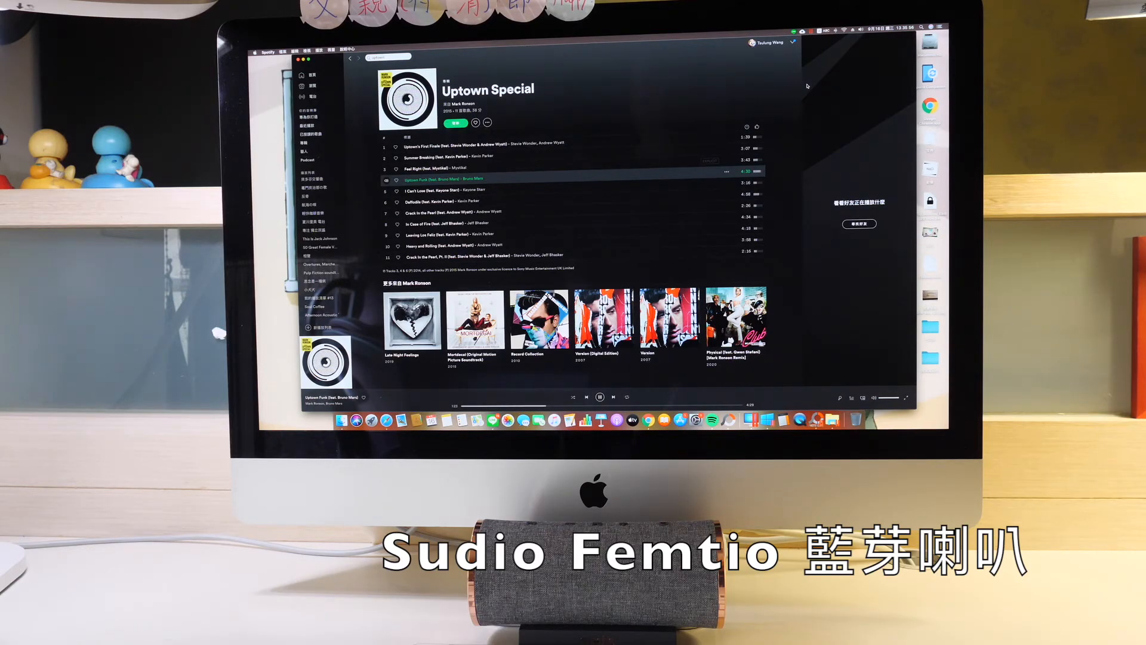
pyautogui.moveTo(666, 320)
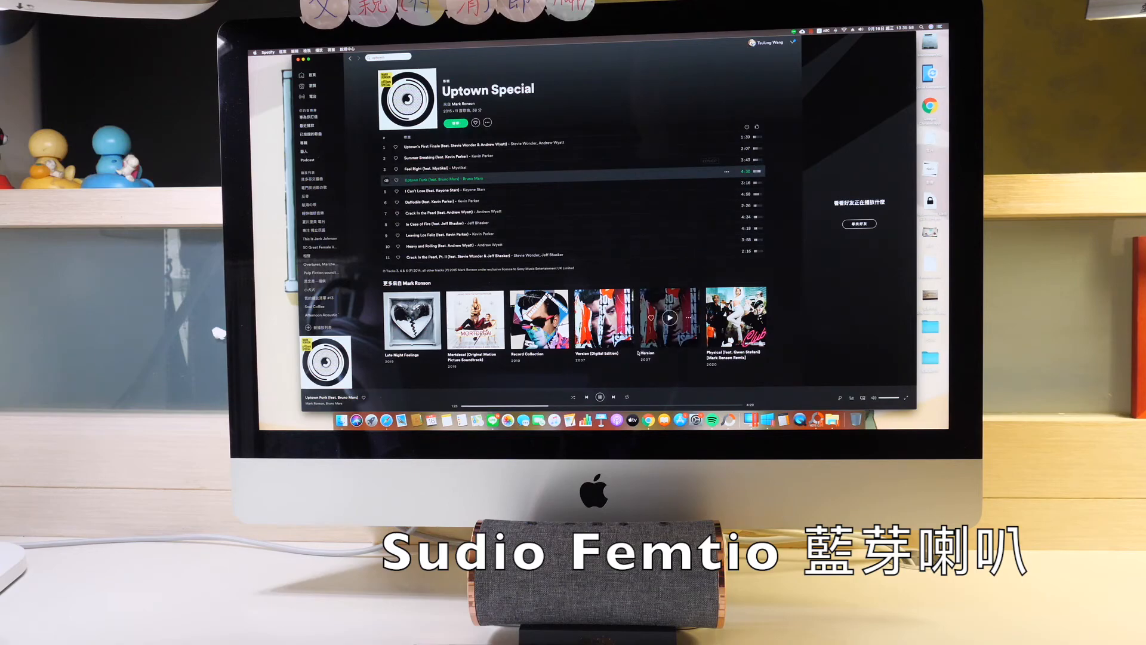